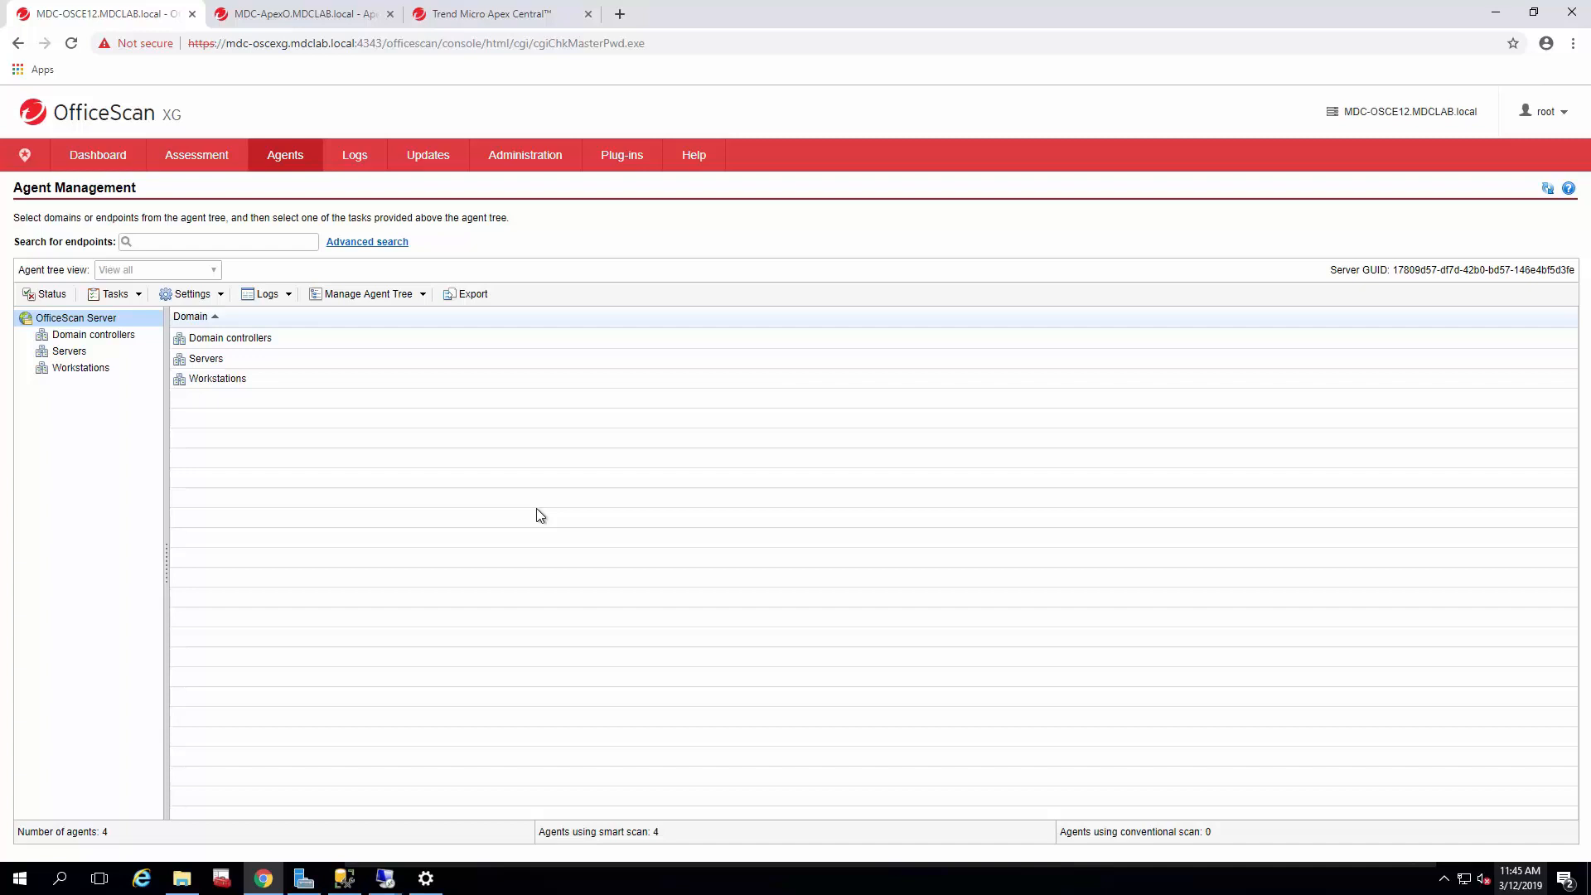
mouse_move(99, 335)
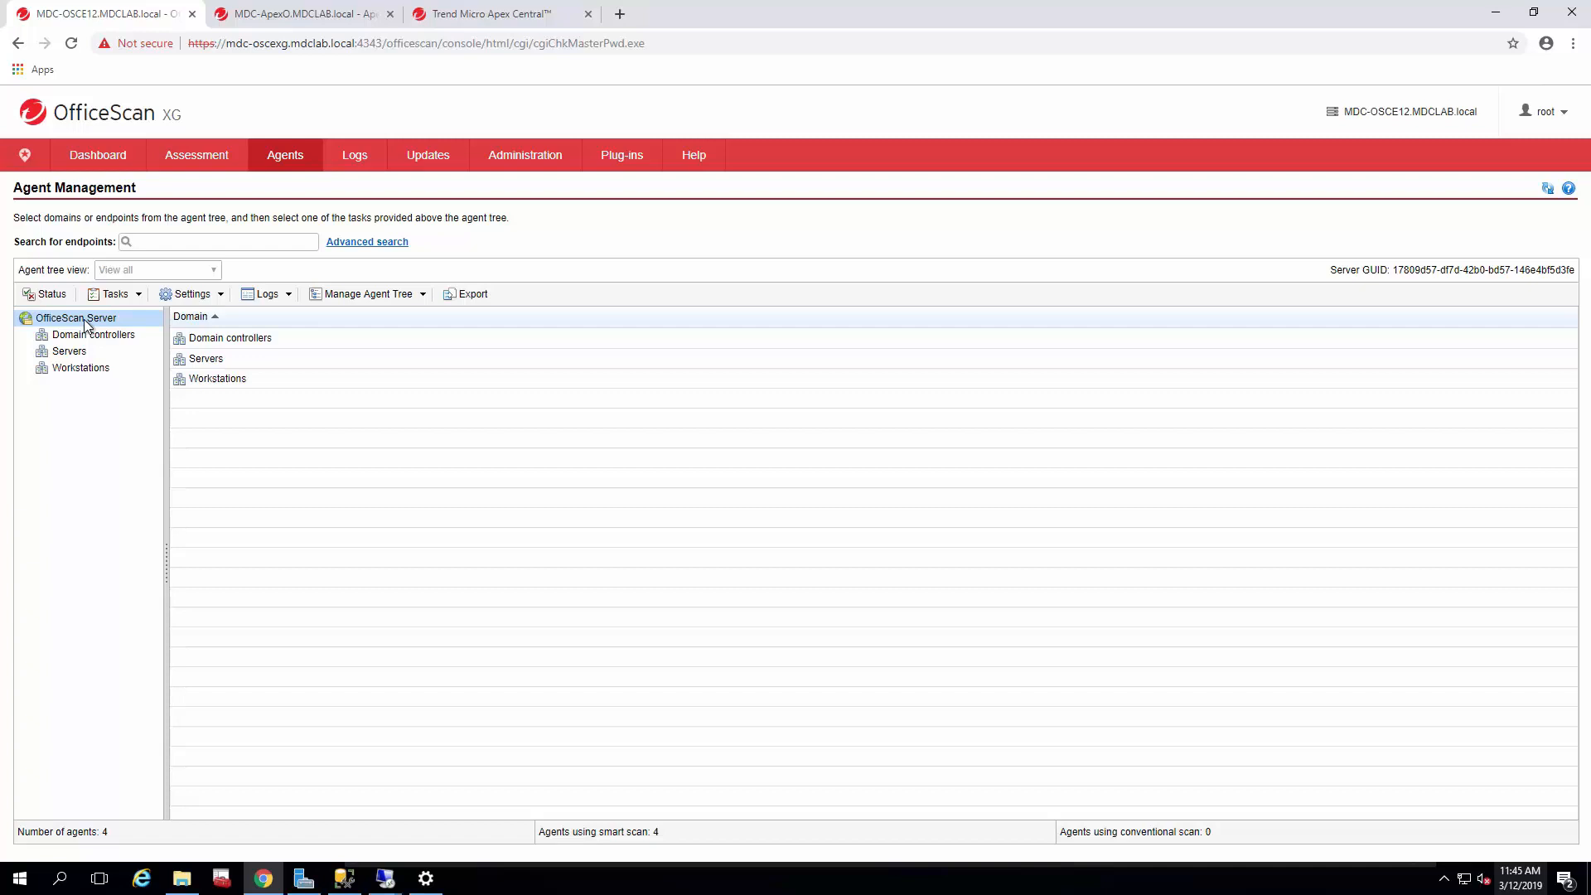
mouse_move(98, 367)
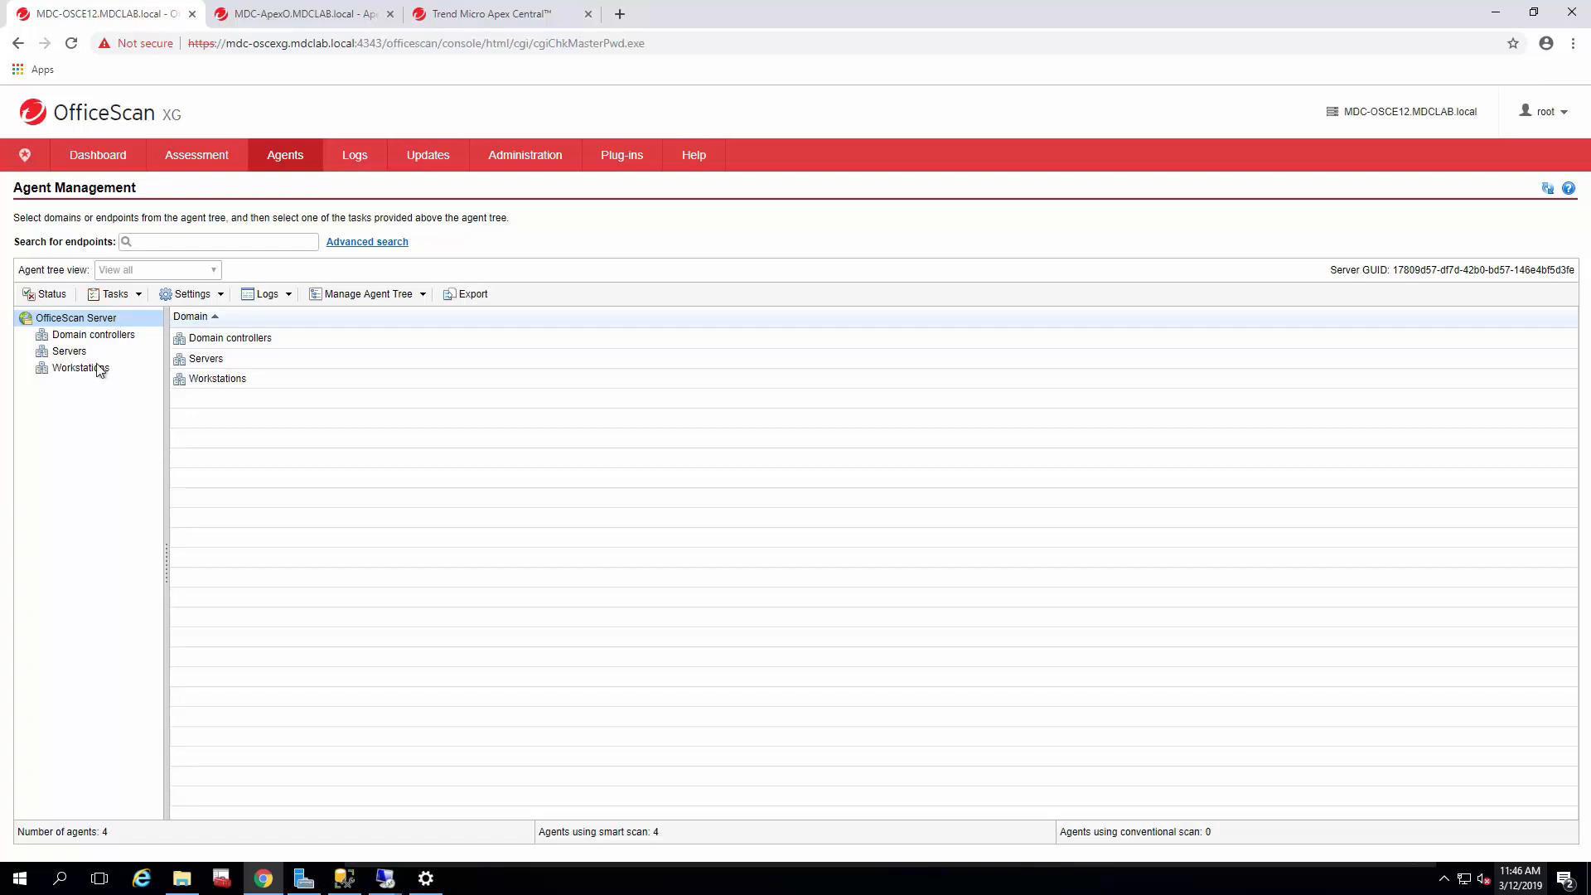
mouse_move(89, 350)
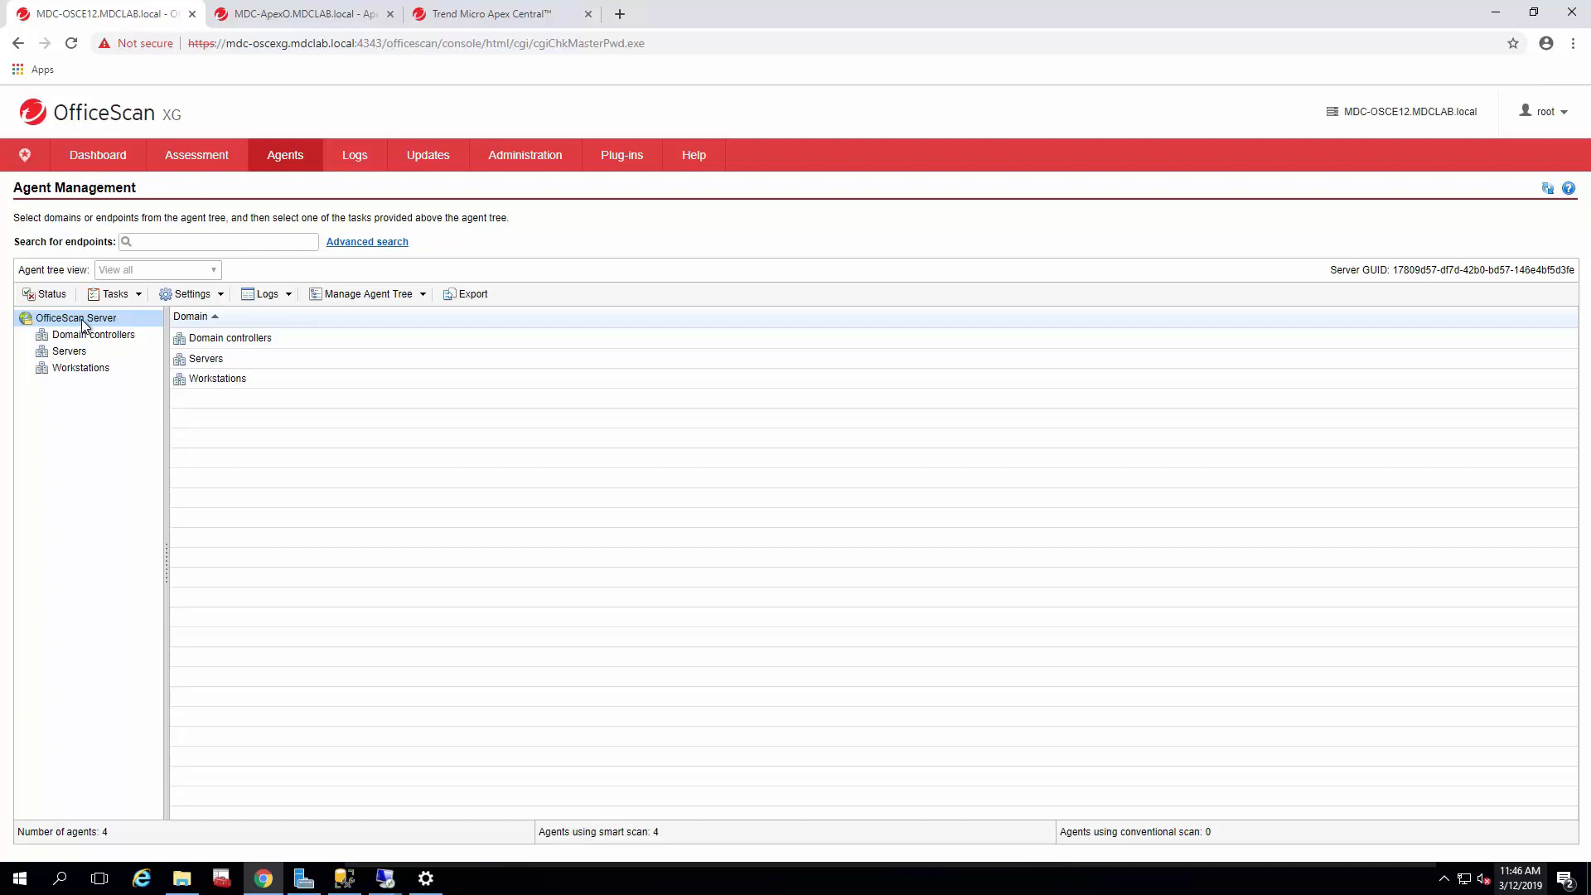
mouse_move(73, 337)
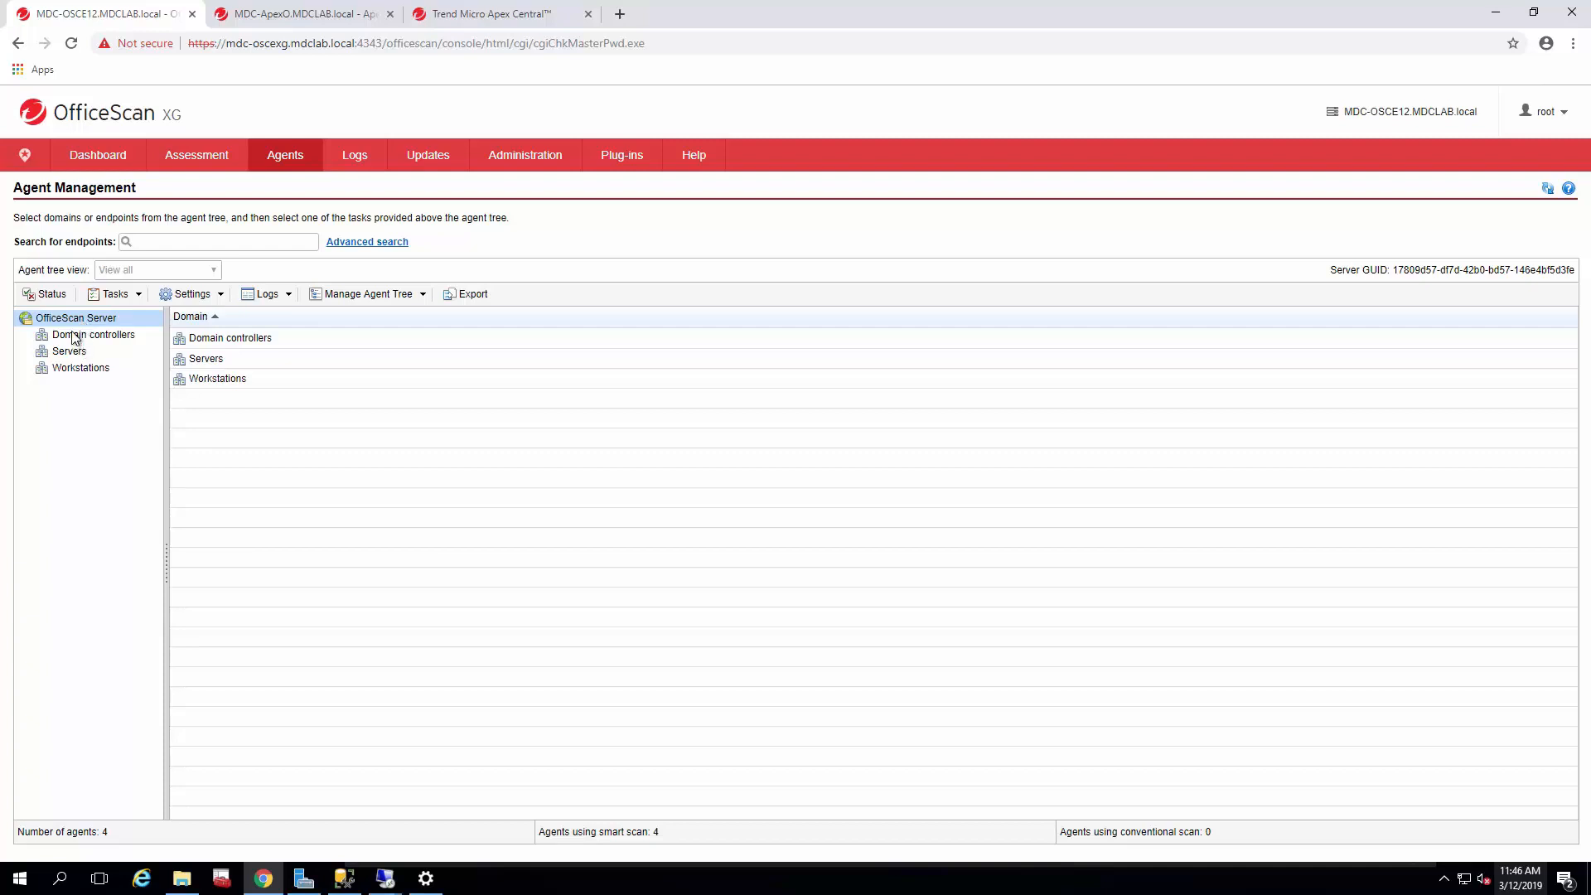
mouse_move(71, 331)
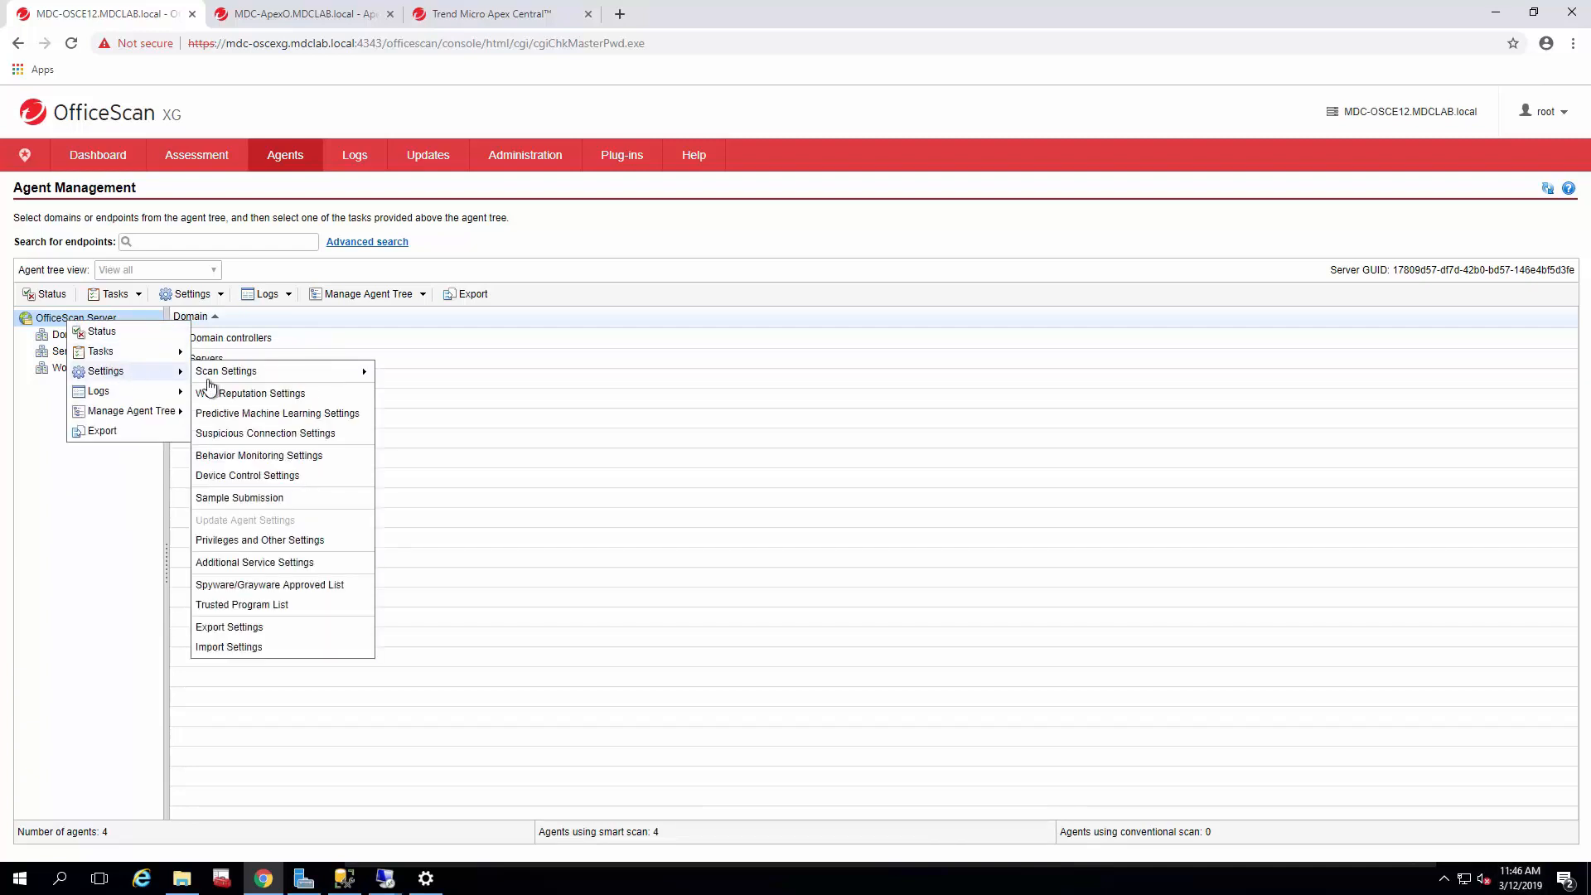
- Open Privileges and Other Settings for agents and show the Other Settings update options
click(259, 540)
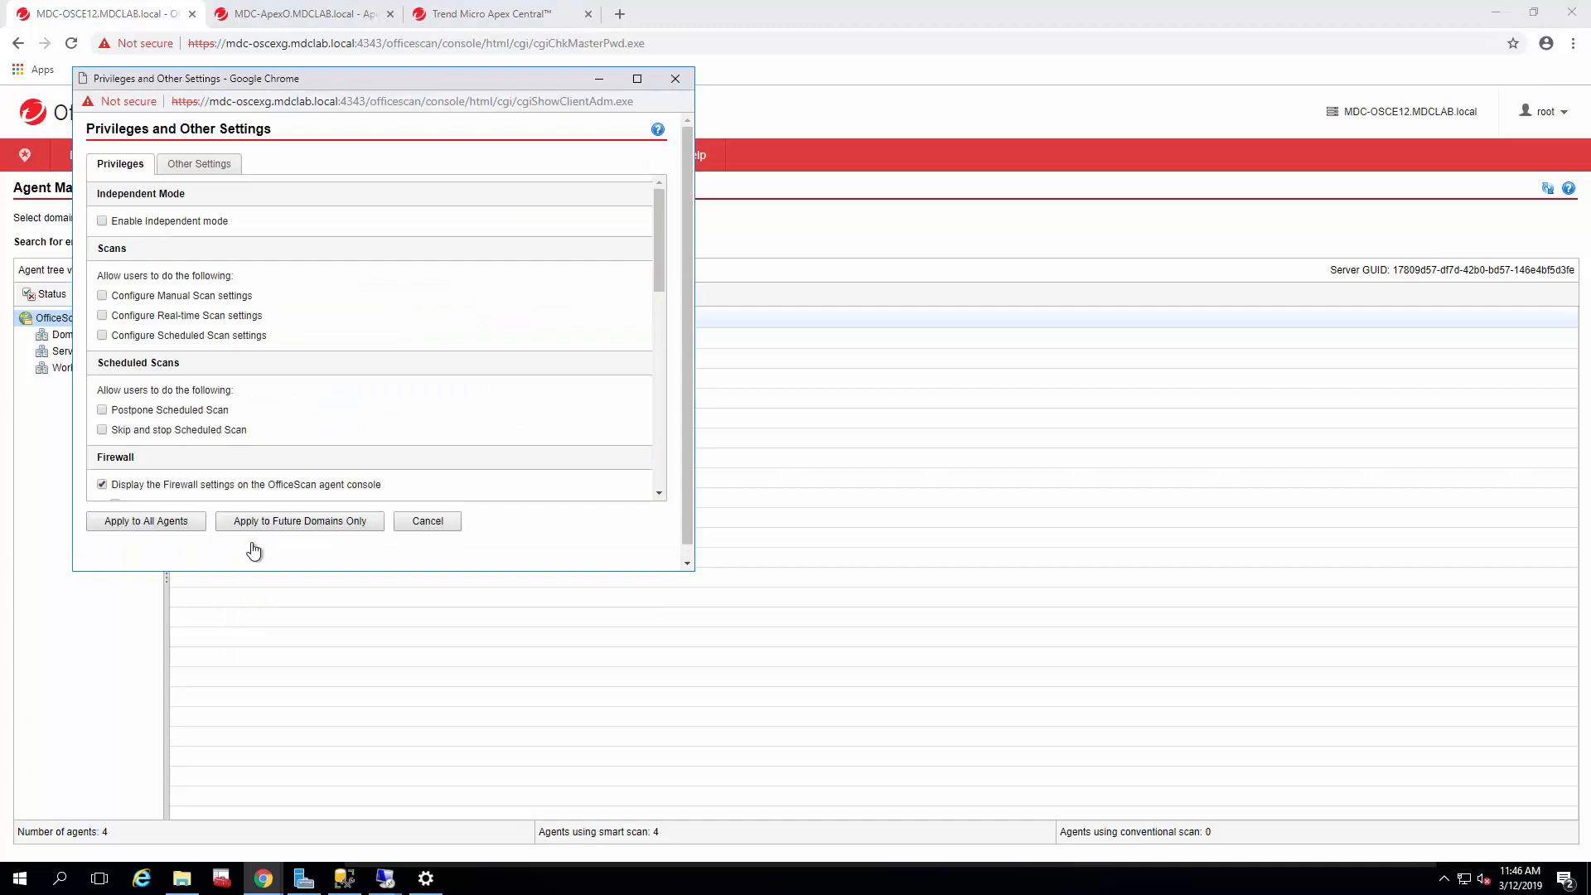
click(199, 163)
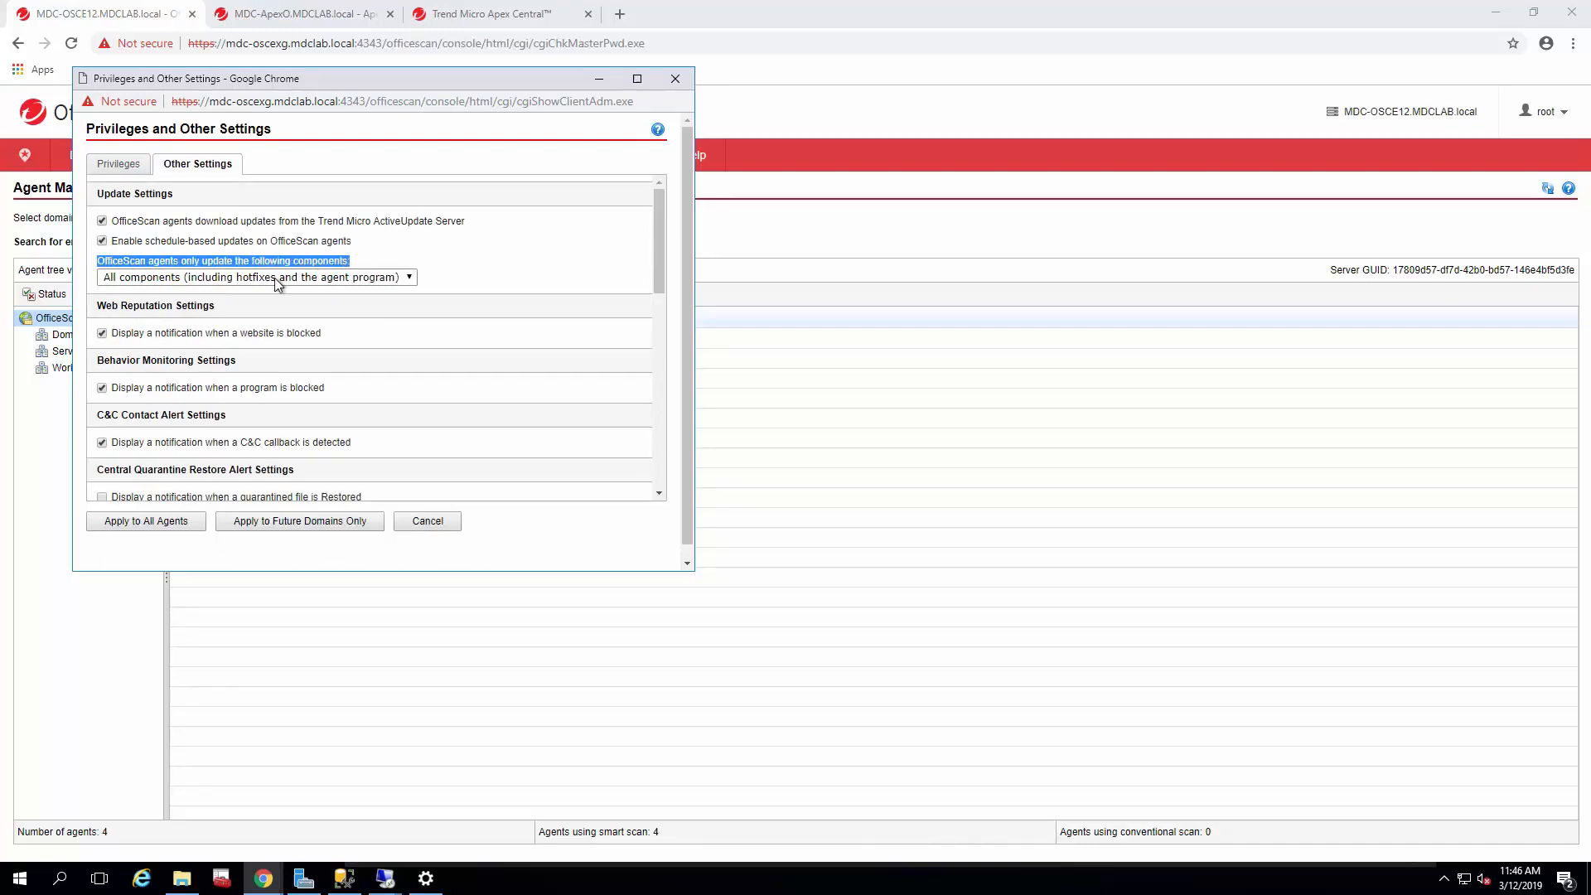
mouse_move(186, 286)
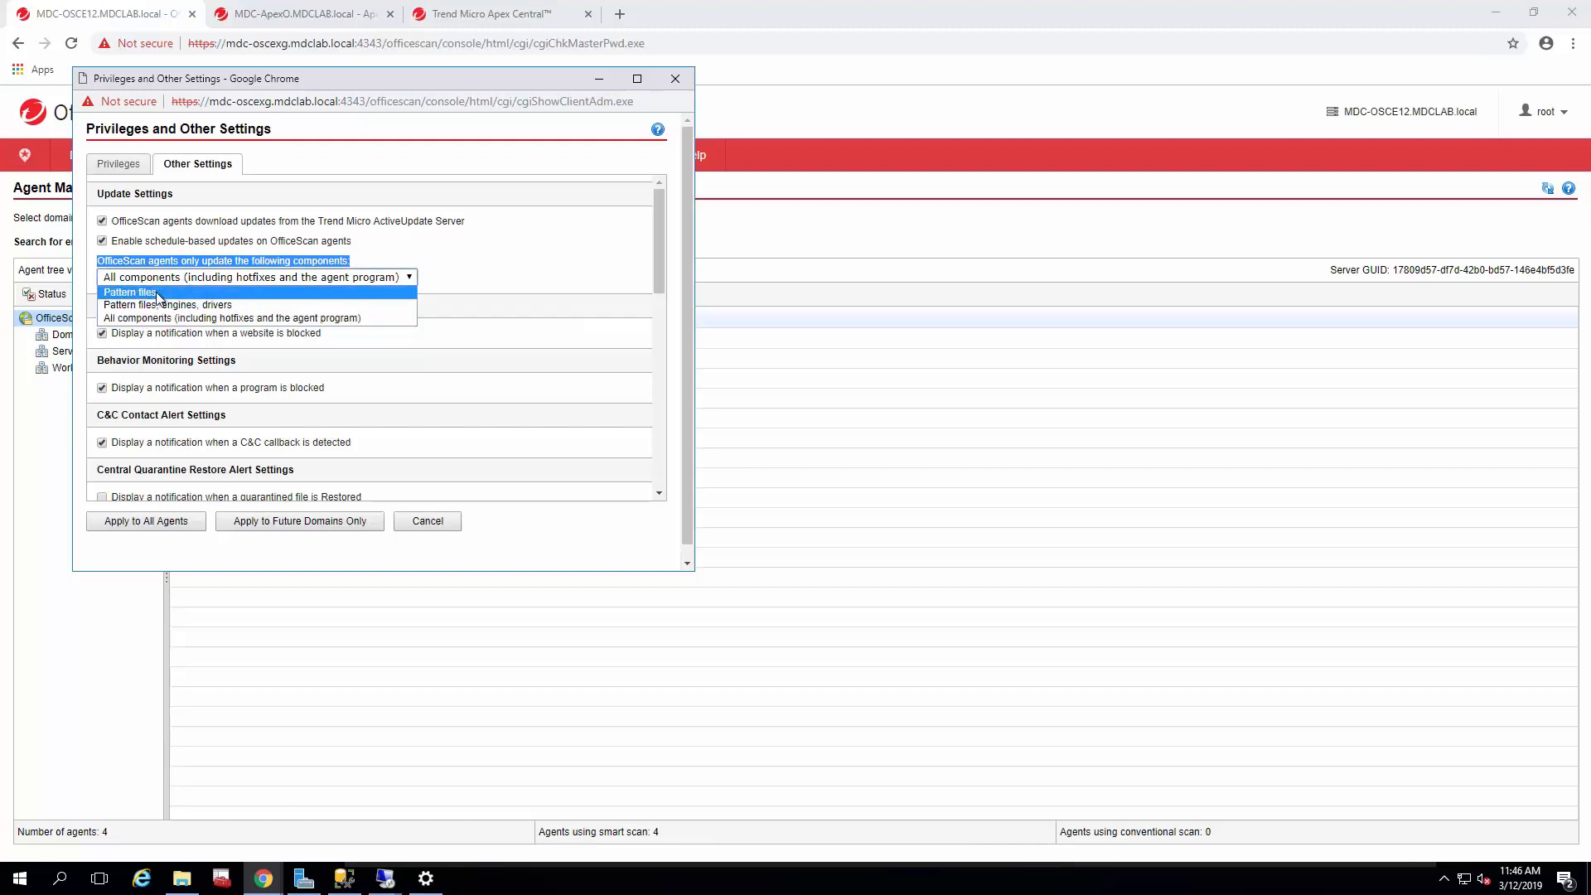
- Restrict agent component updates to pattern files, apply to all agents, and dismiss the confirmation
click(130, 292)
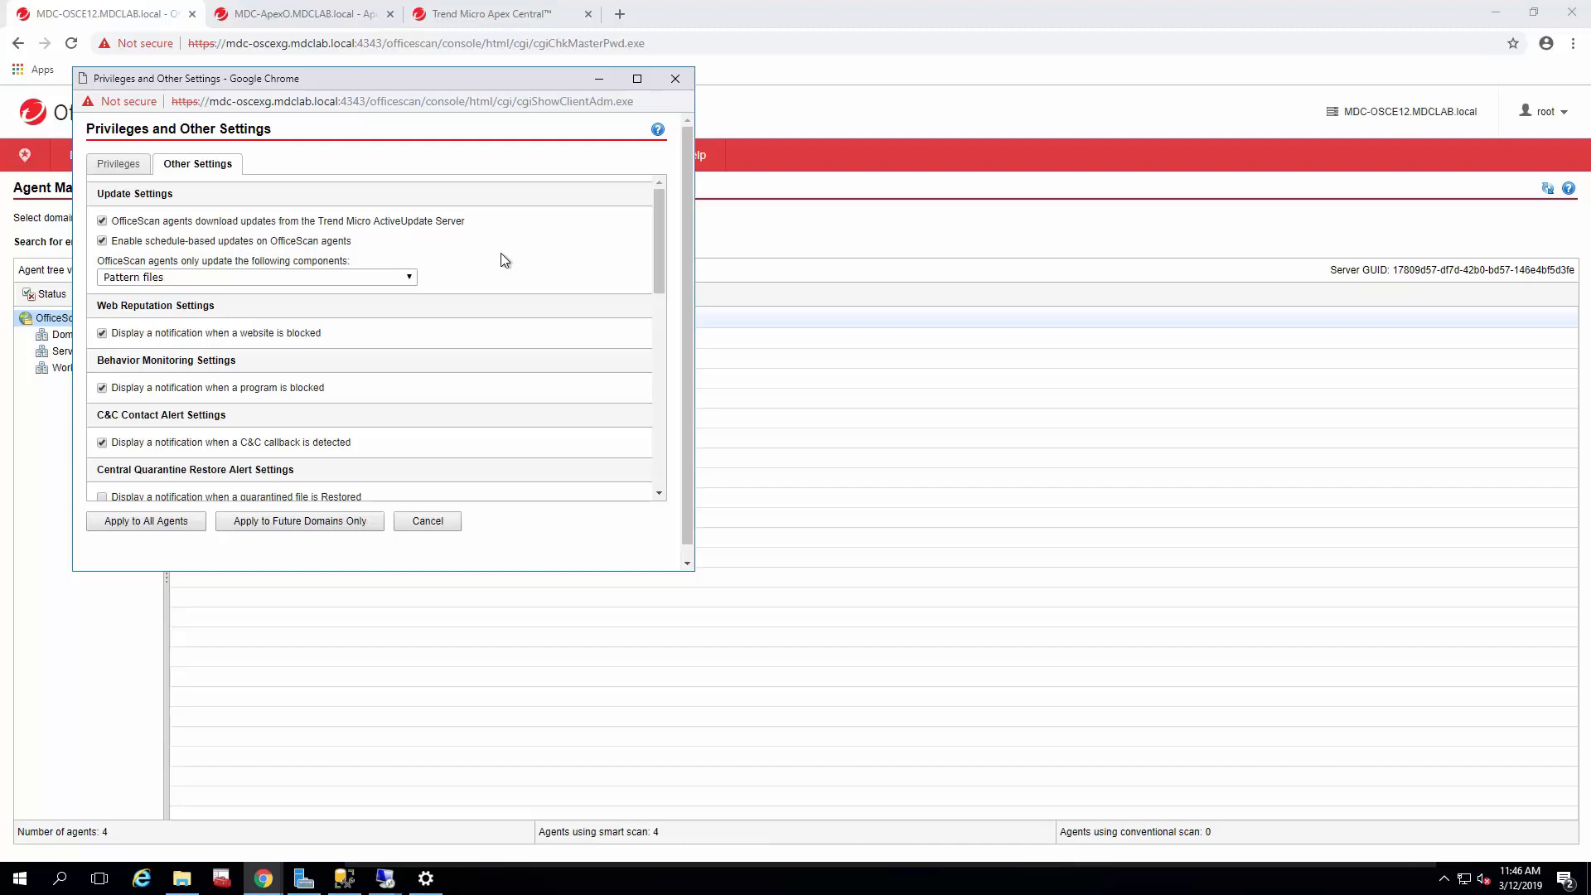
mouse_move(462, 280)
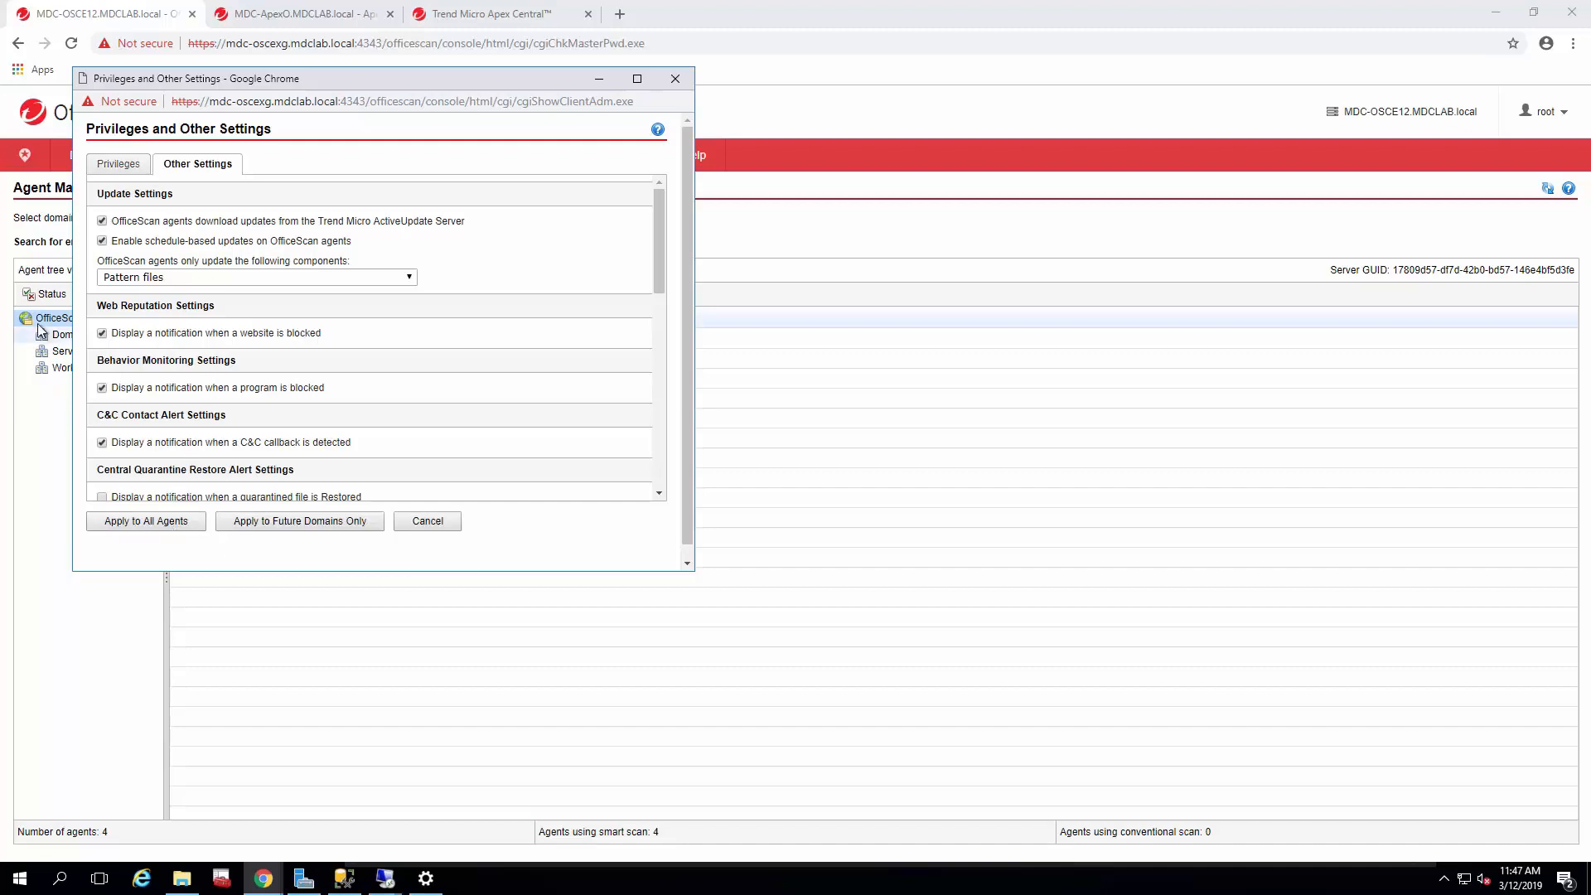
mouse_move(58, 383)
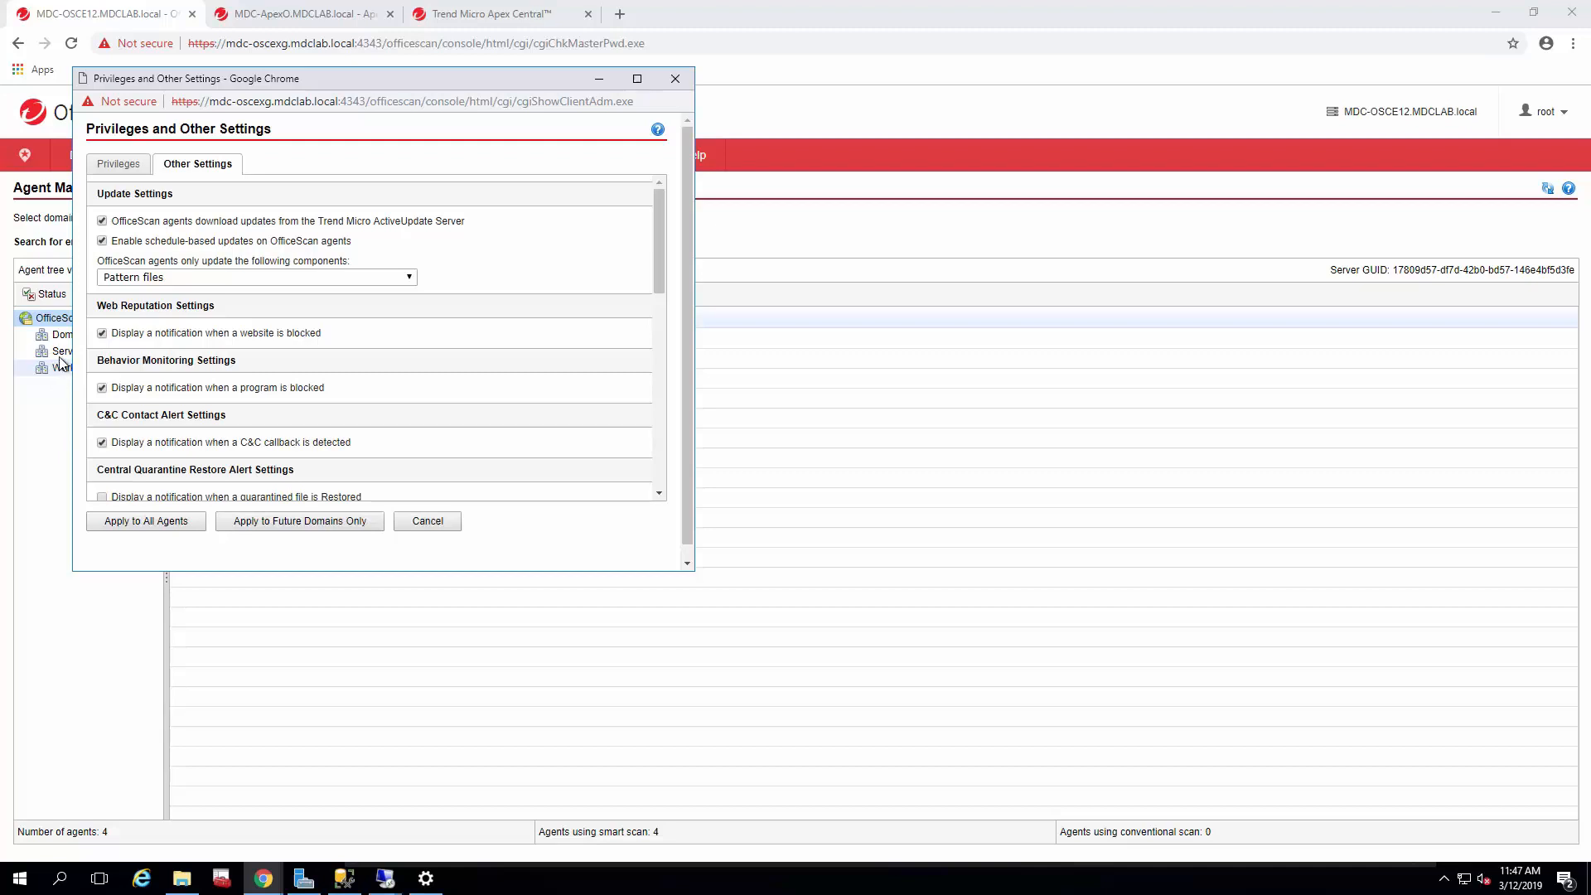
mouse_move(213, 256)
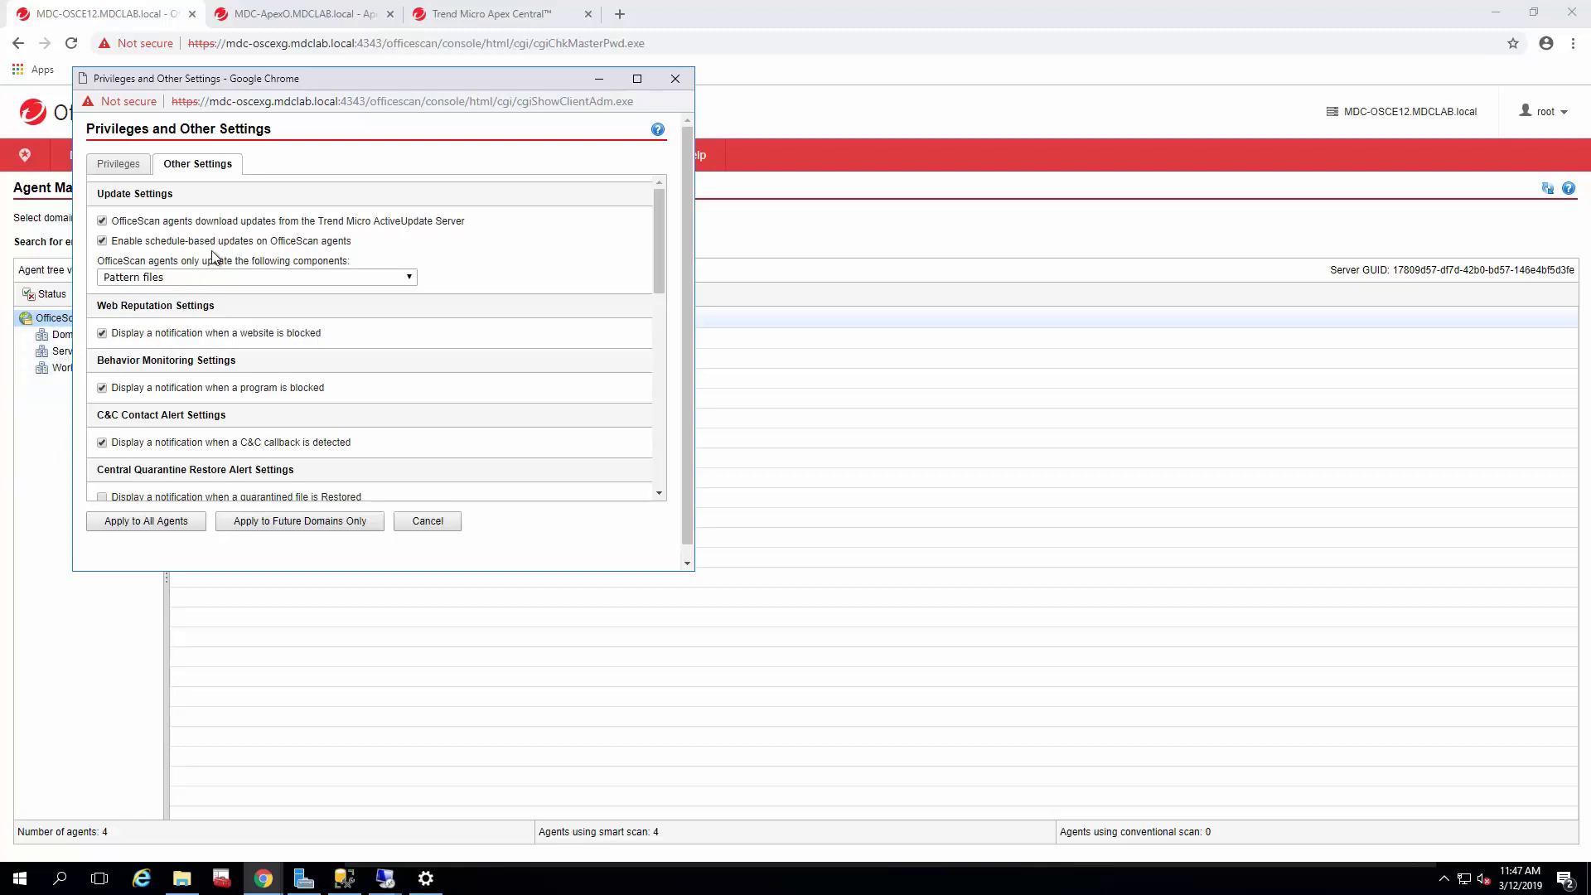
mouse_move(223, 261)
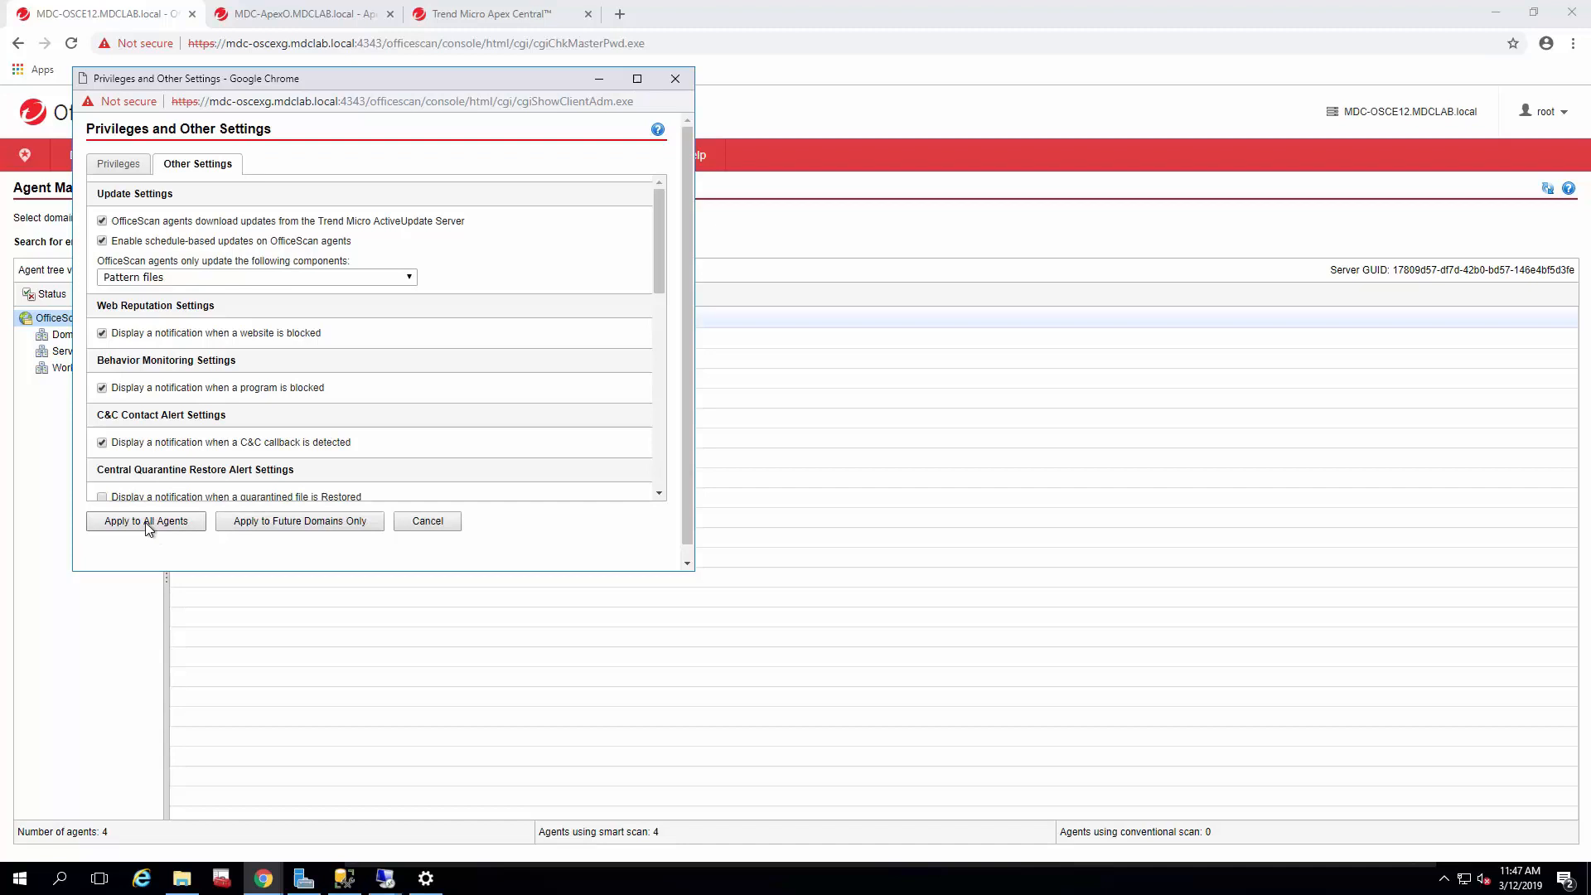
click(145, 520)
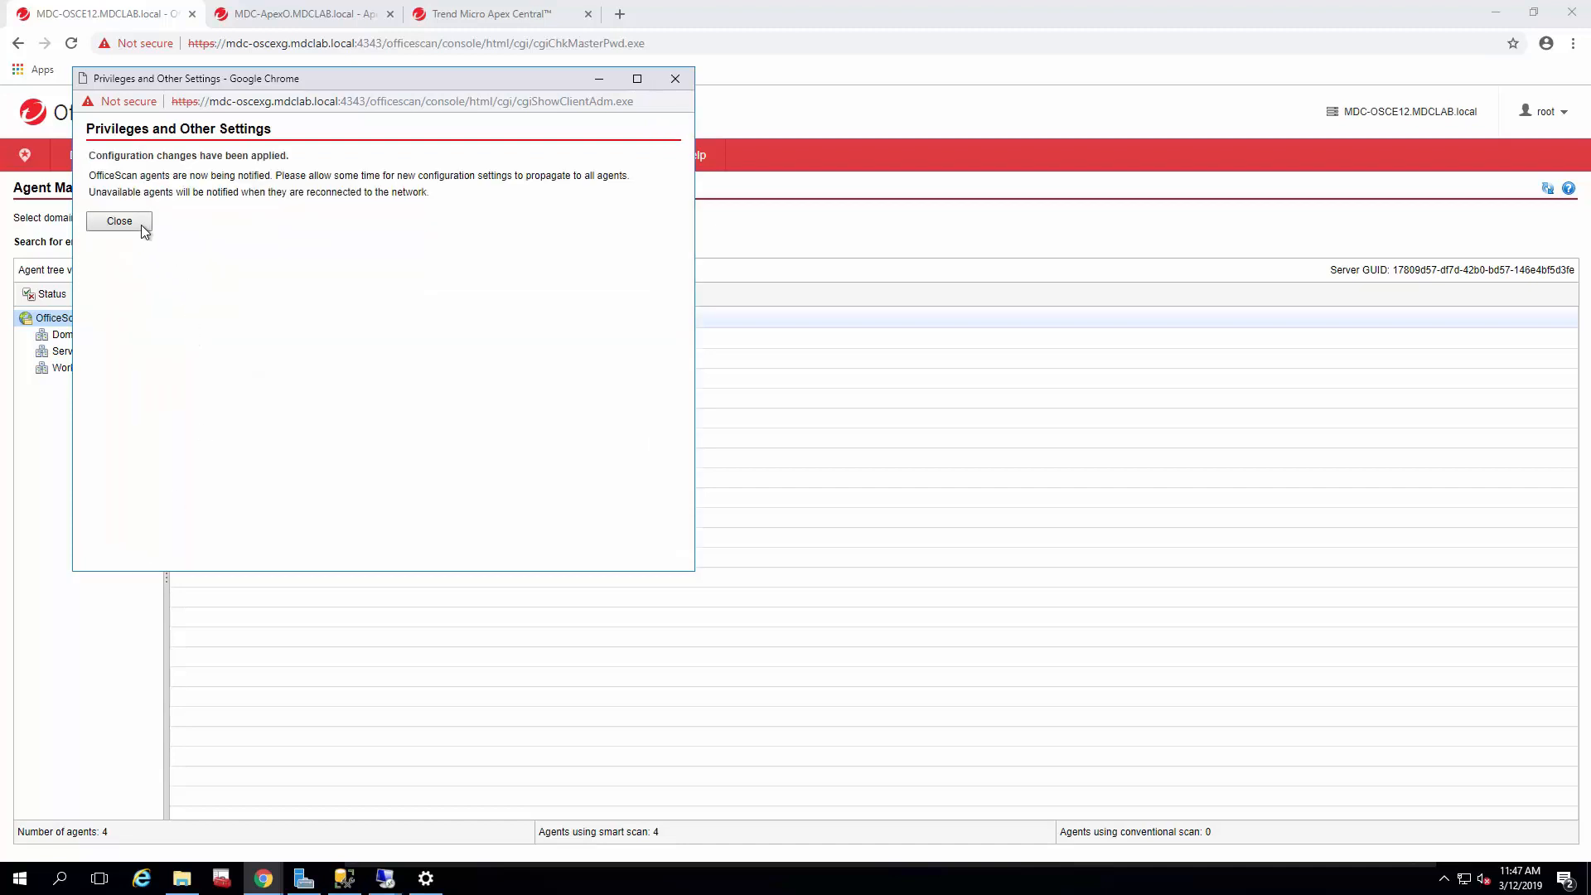
click(118, 221)
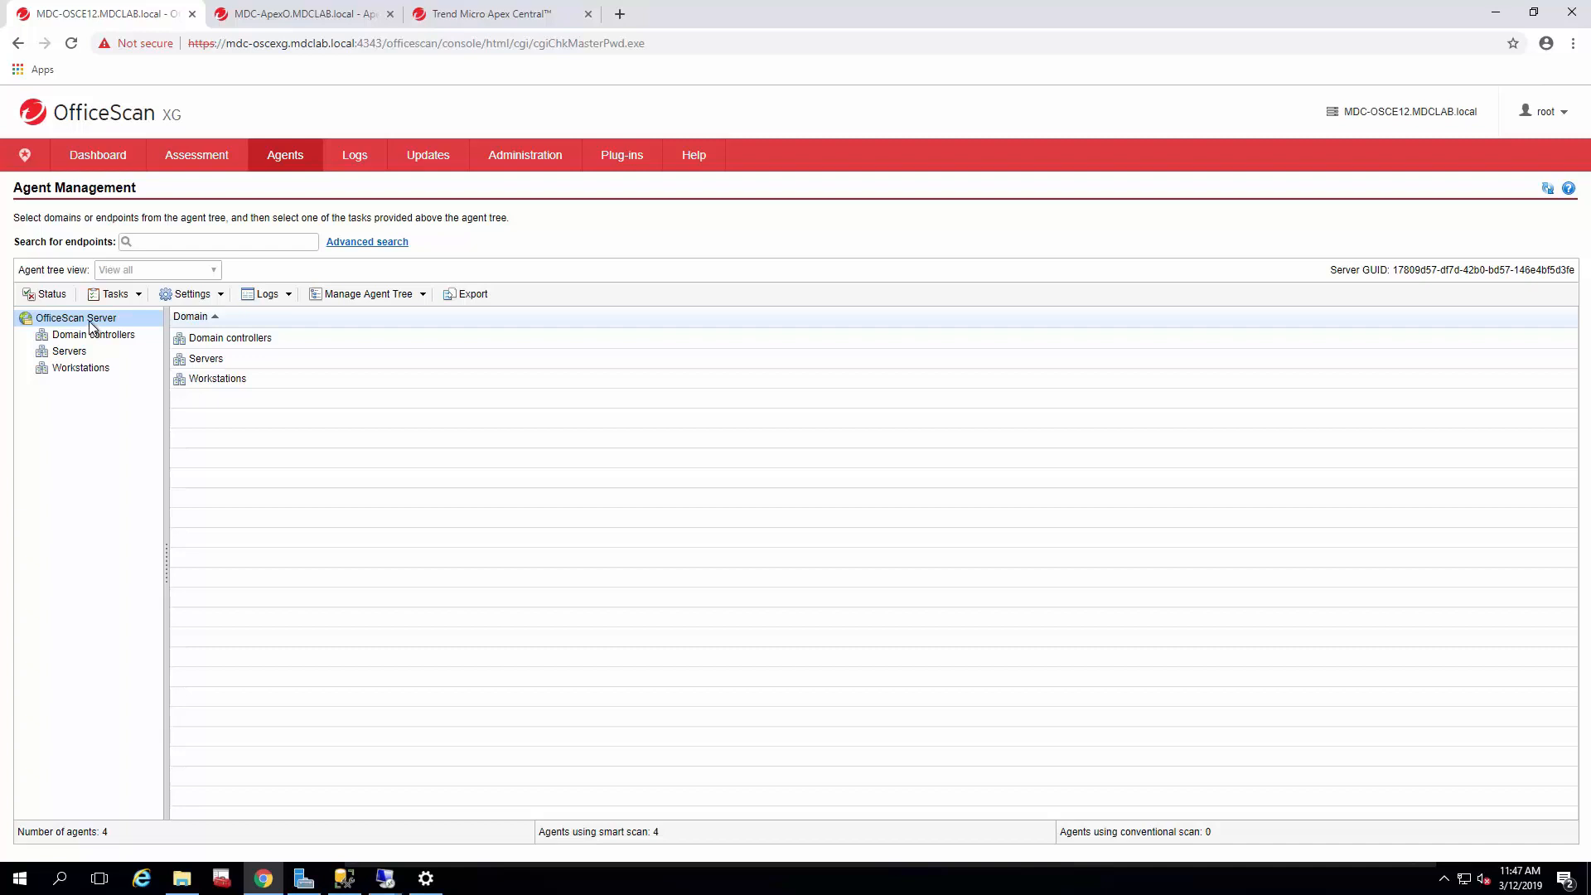
mouse_move(78, 331)
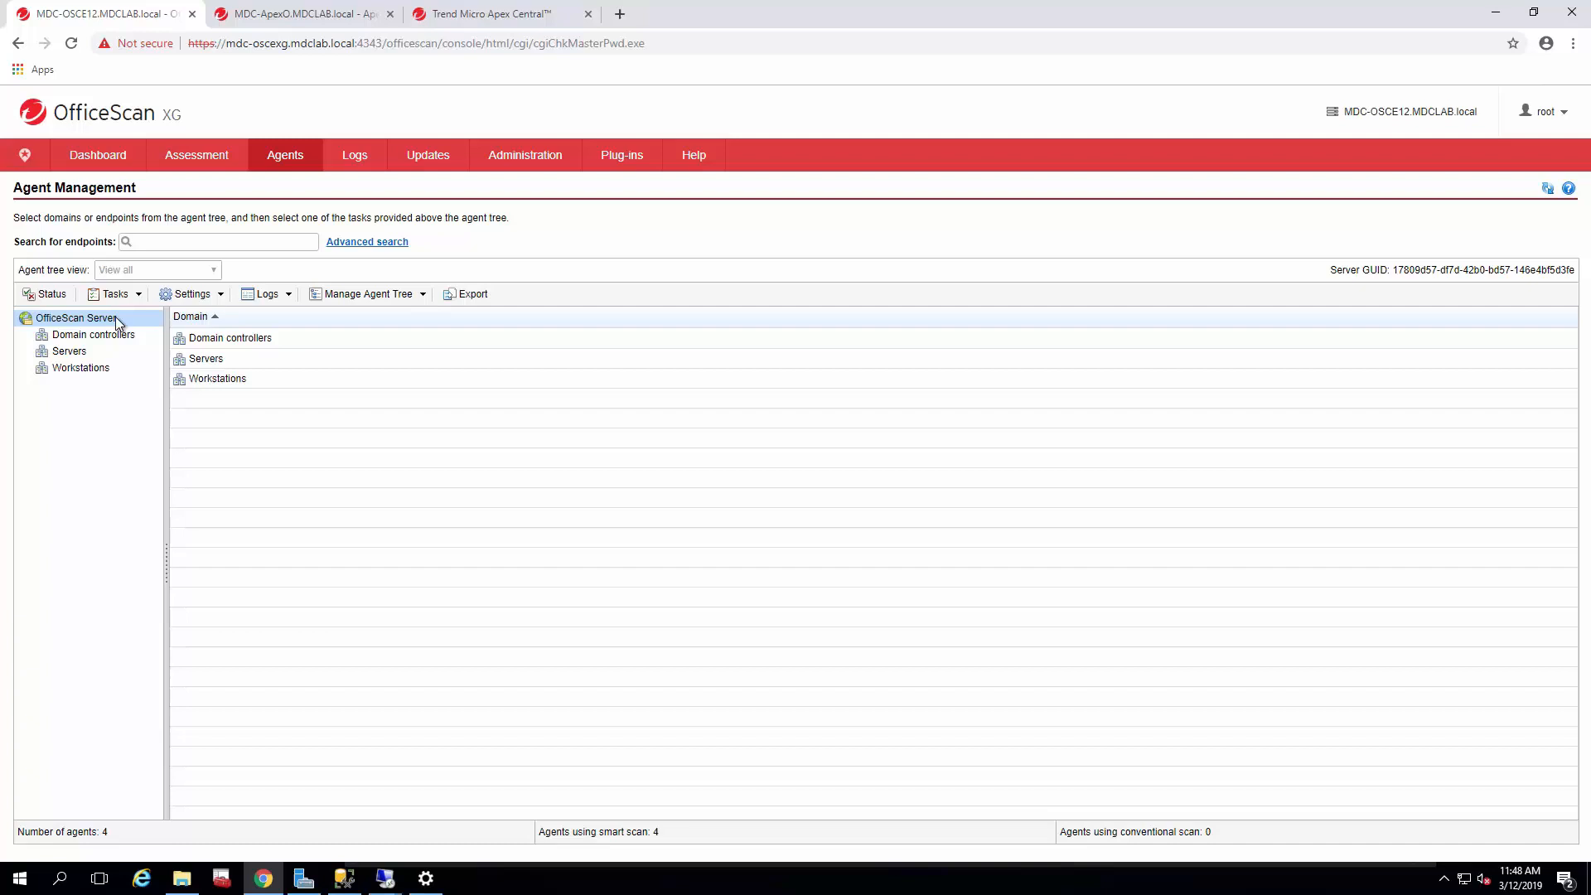
mouse_move(94, 458)
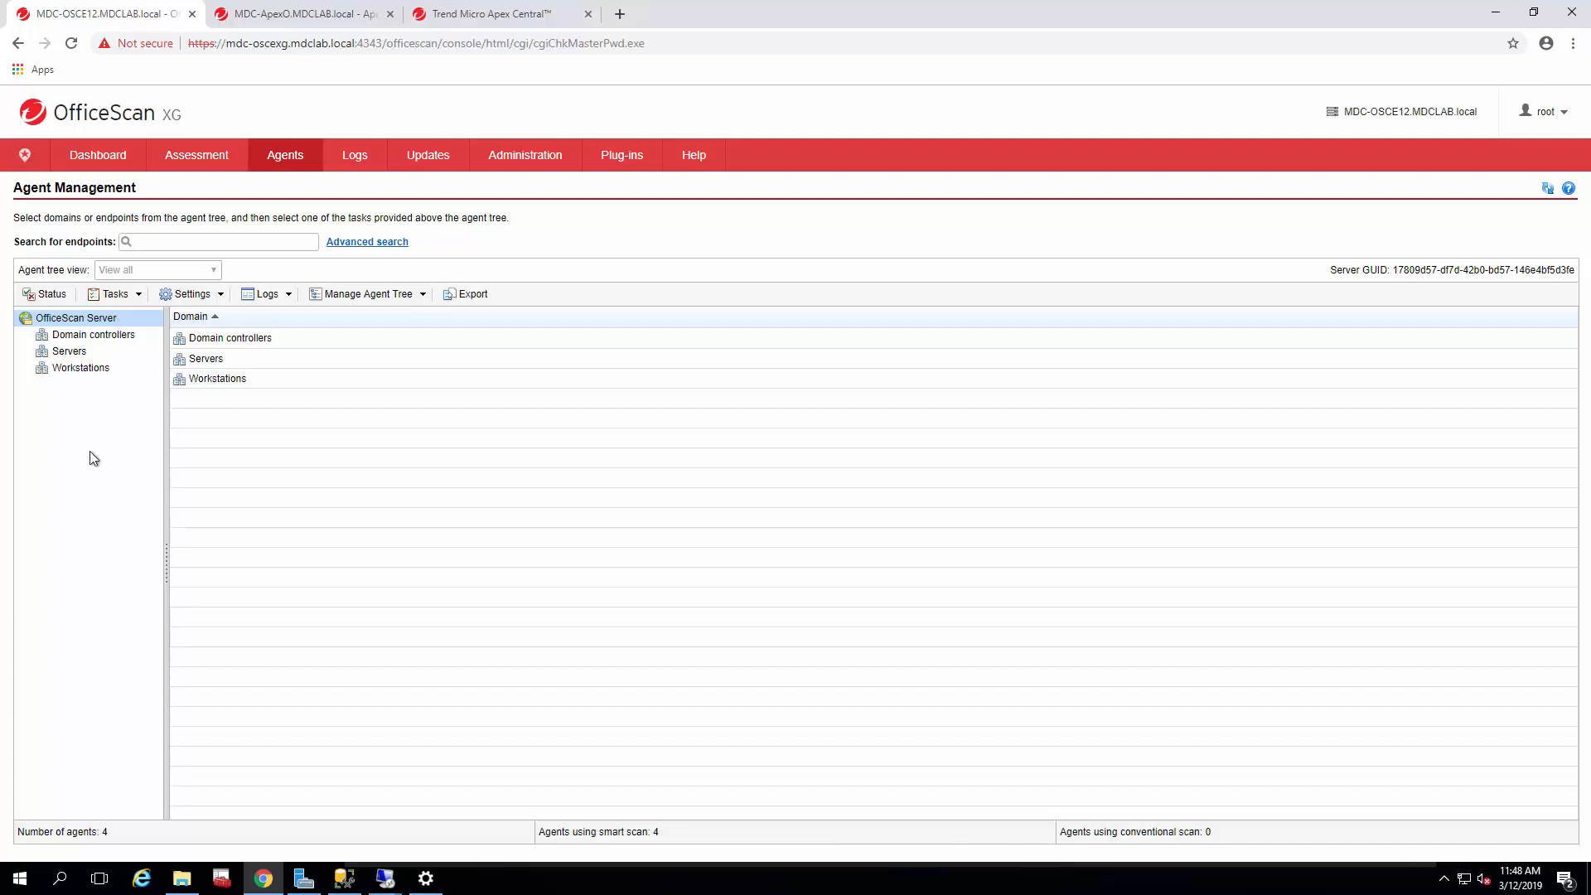